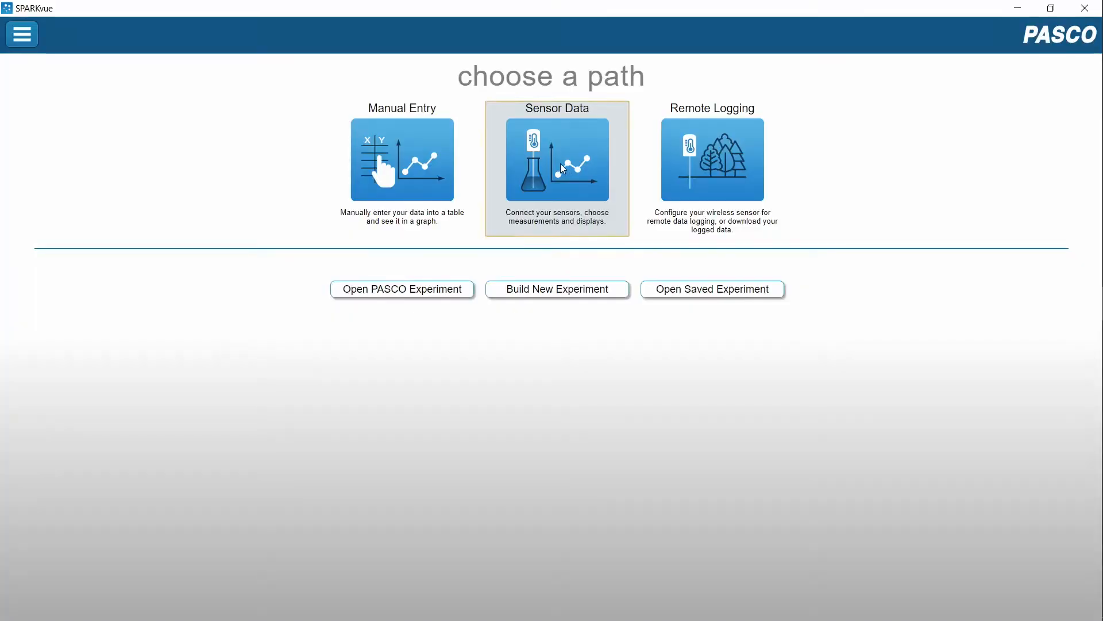
Step: Start a Sensor Data experiment and select the code.Node's Cart Velocity measurement
{"action": "left_click", "coordinate": [556, 159]}
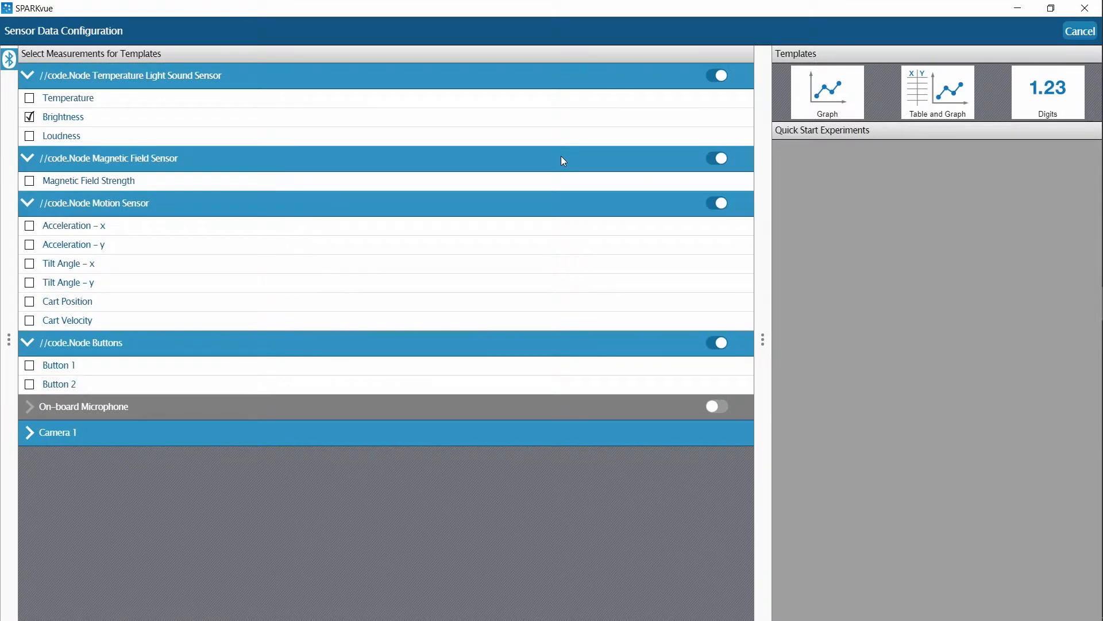
{"action": "left_click", "coordinate": [9, 59]}
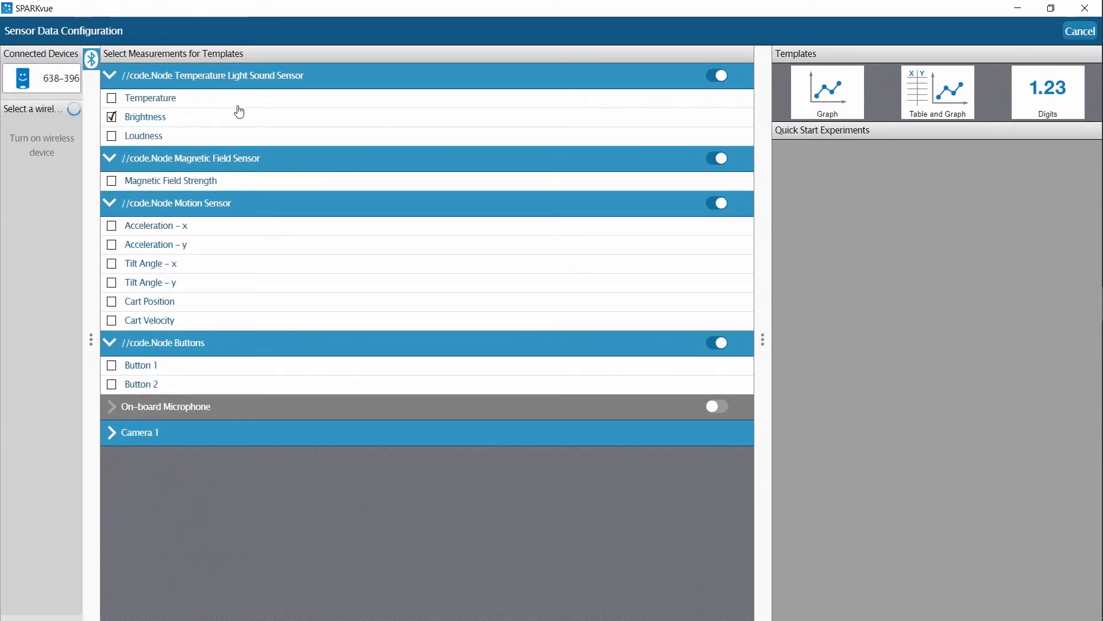
{"action": "mouse_move", "coordinate": [196, 113]}
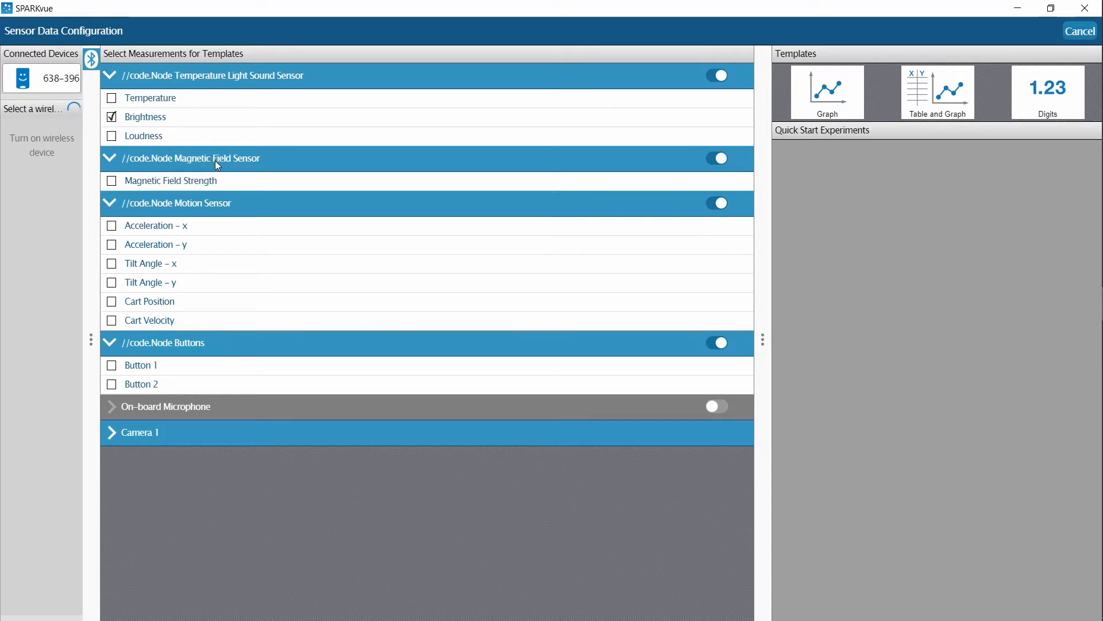
{"action": "mouse_move", "coordinate": [188, 301]}
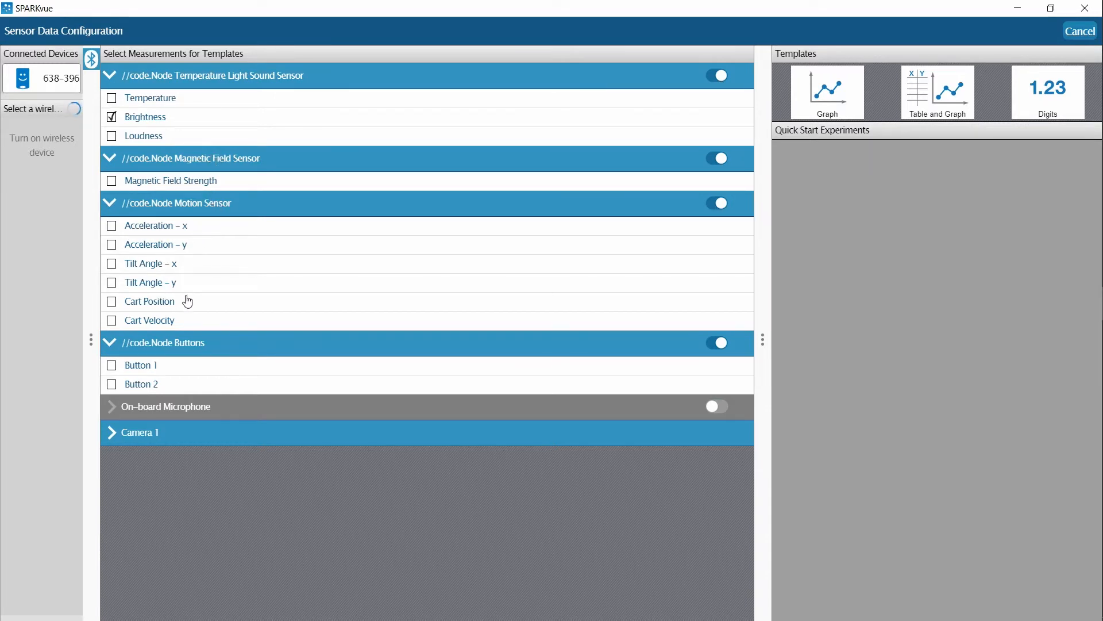
{"action": "mouse_move", "coordinate": [199, 308]}
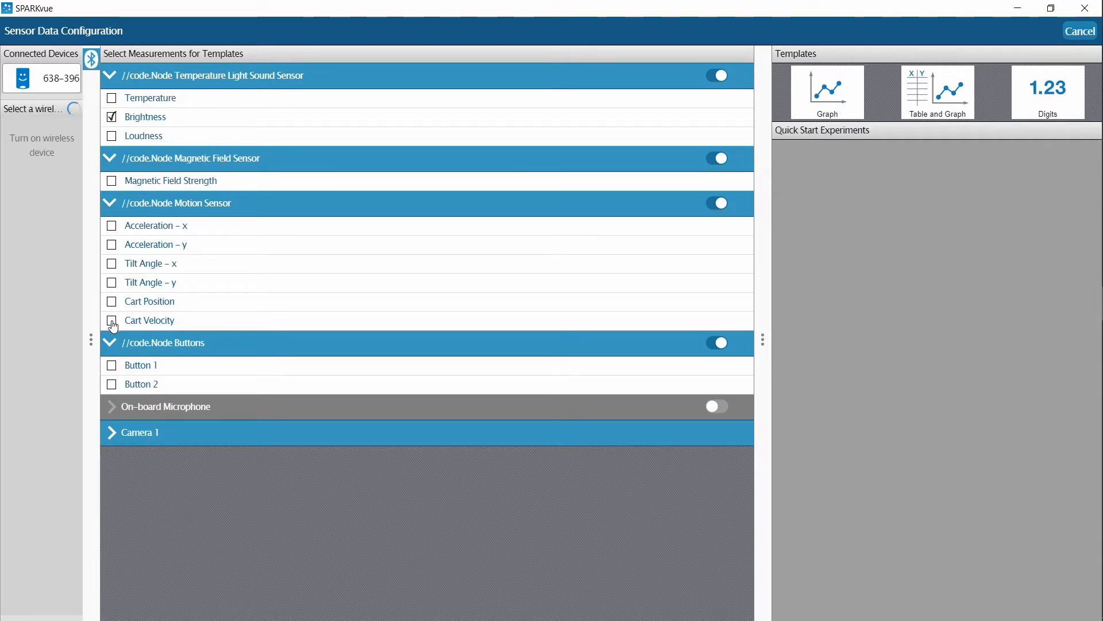
{"action": "left_click", "coordinate": [112, 320]}
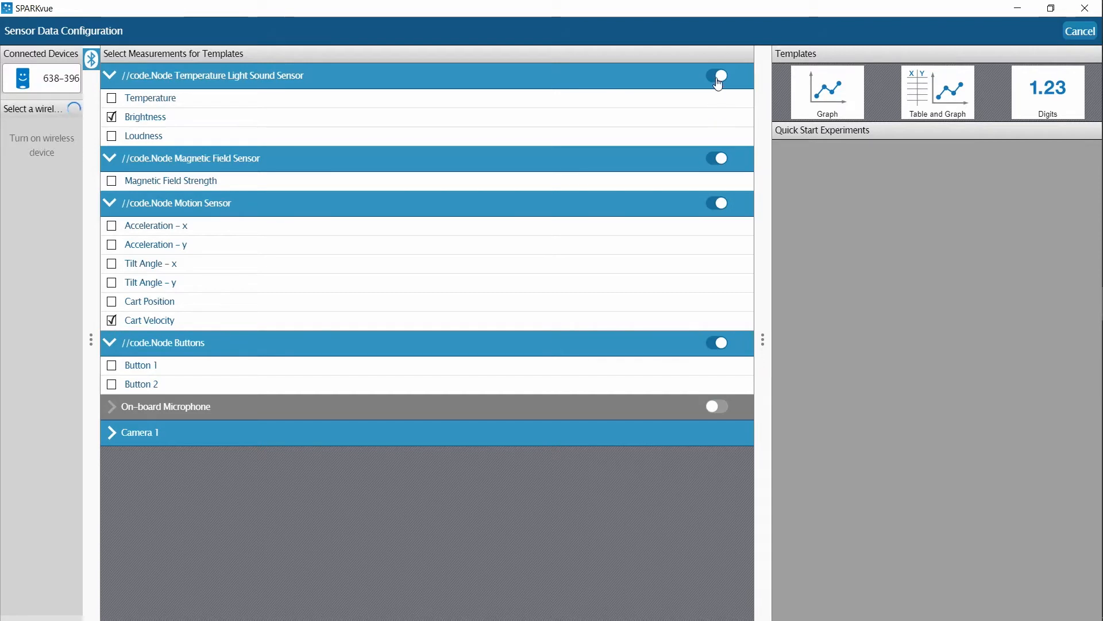
Step: Disable the temperature/light/sound and Buttons sensors and build a Graph display of cart velocity
{"action": "left_click", "coordinate": [716, 76]}
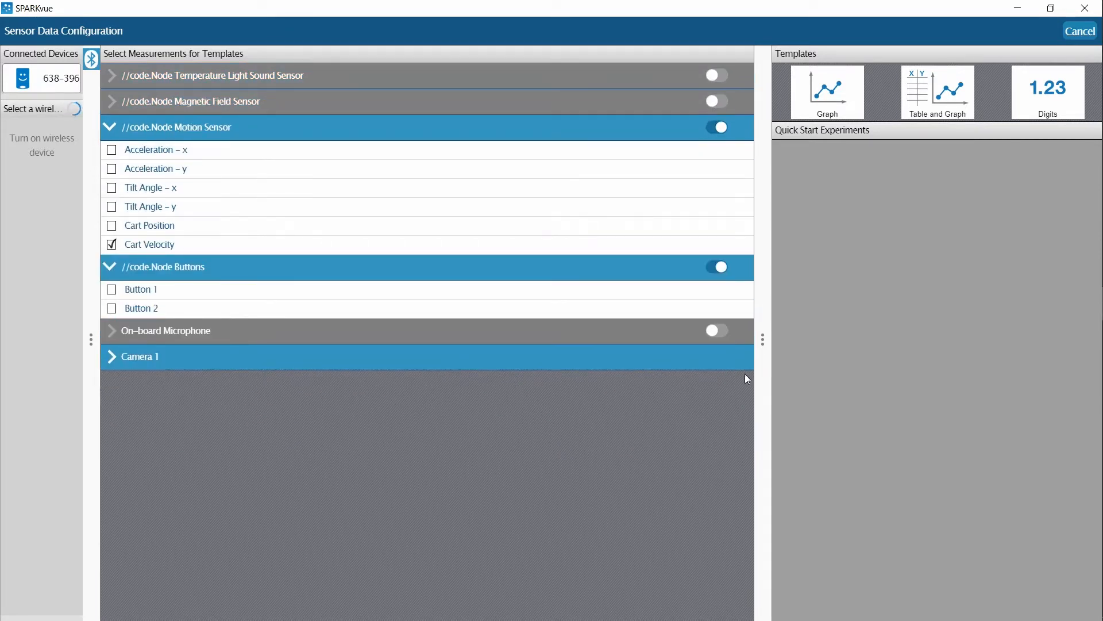
{"action": "left_click", "coordinate": [716, 267]}
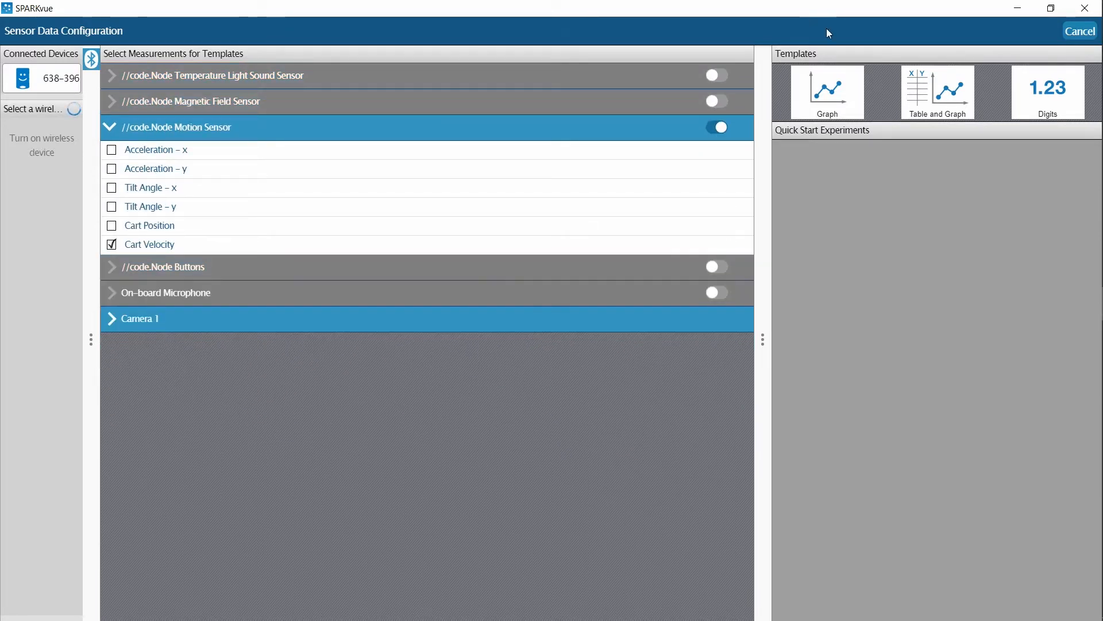
{"action": "left_click", "coordinate": [826, 92]}
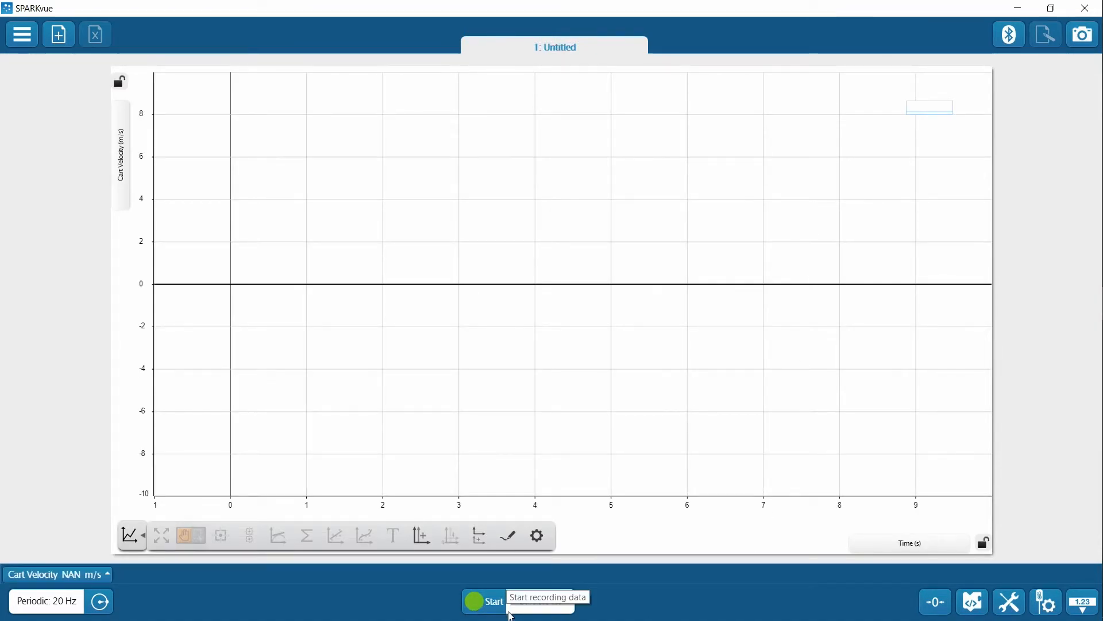
Step: Record one run of cart velocity data, then bring up the Blockly coding workspace
{"action": "left_click", "coordinate": [484, 600]}
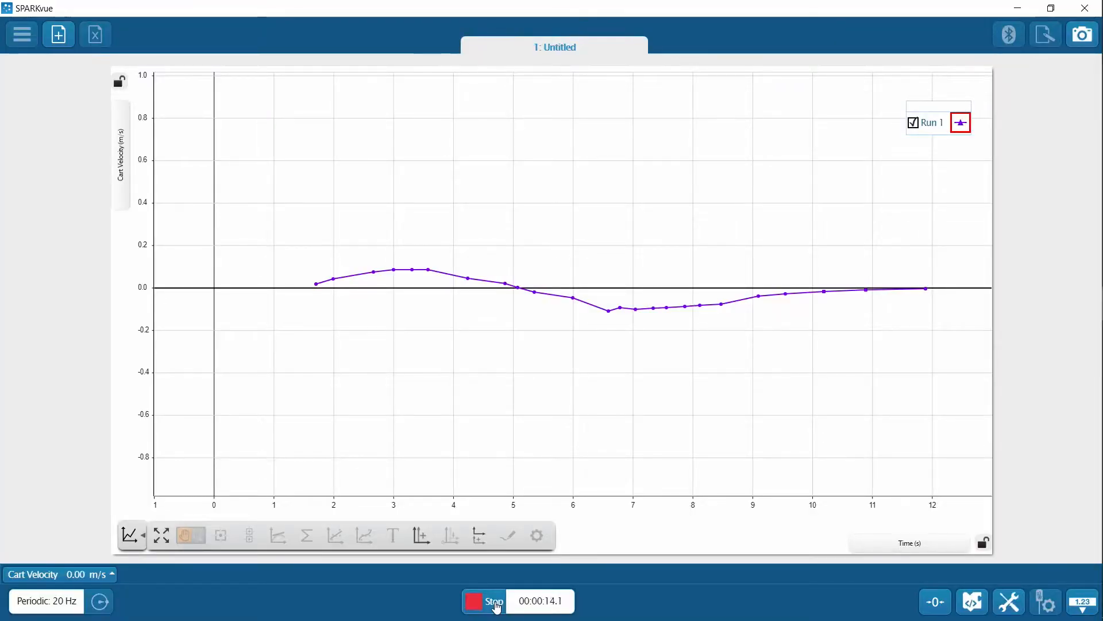
{"action": "left_click", "coordinate": [494, 600]}
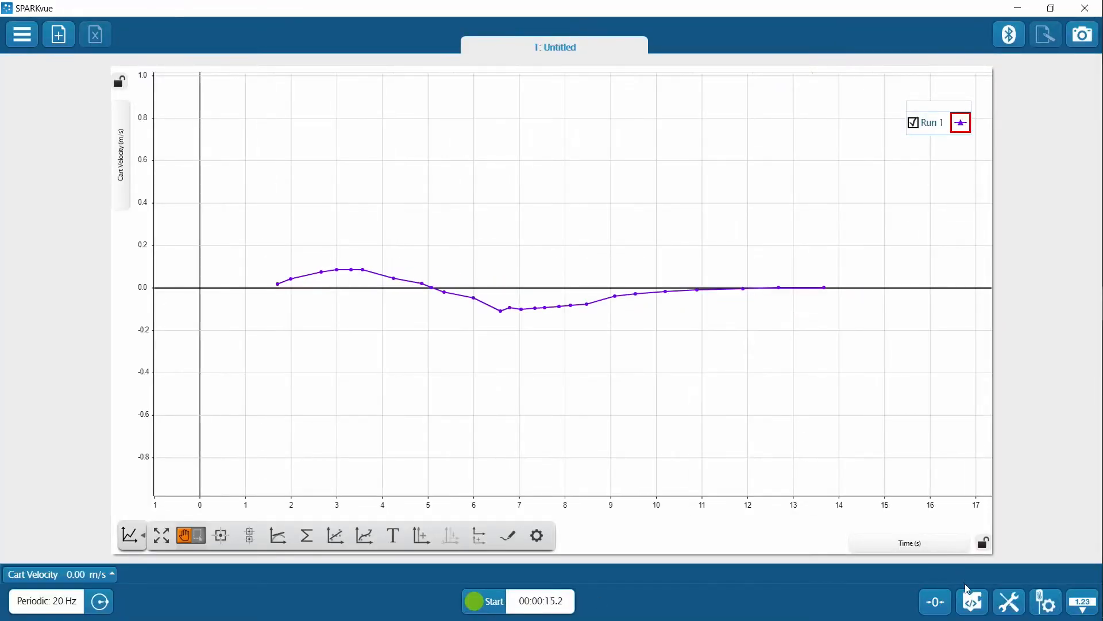
{"action": "left_click", "coordinate": [972, 601]}
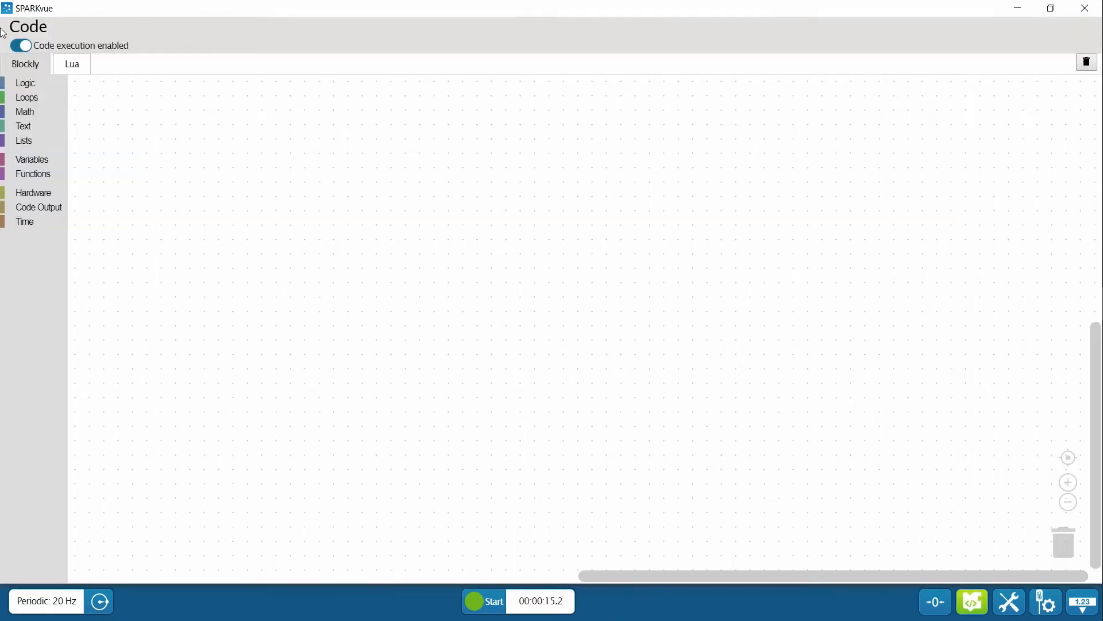
Step: Build a repeat-while-true loop containing two if blocks
{"action": "left_click", "coordinate": [26, 97]}
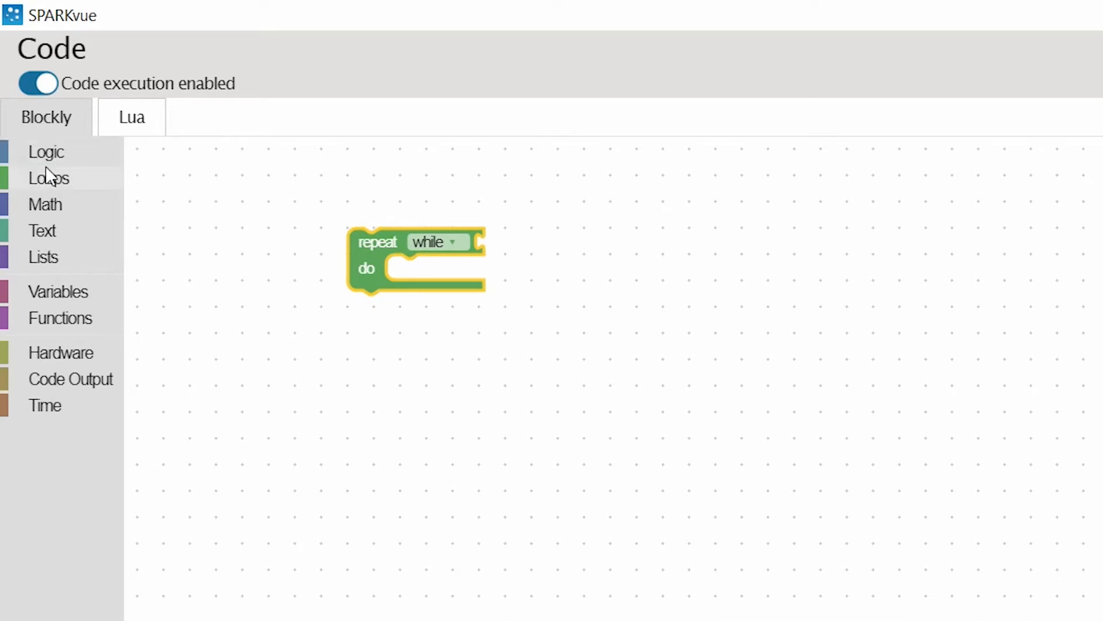
{"action": "left_click", "coordinate": [46, 151]}
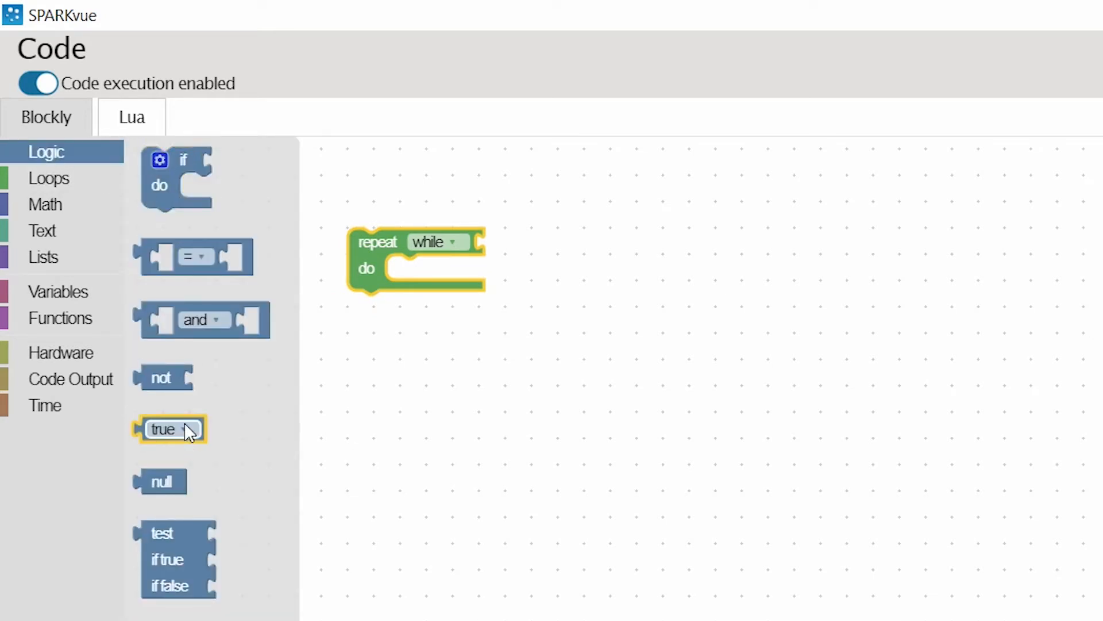
{"action": "left_click_drag", "start_coordinate": [169, 429], "coordinate": [516, 241]}
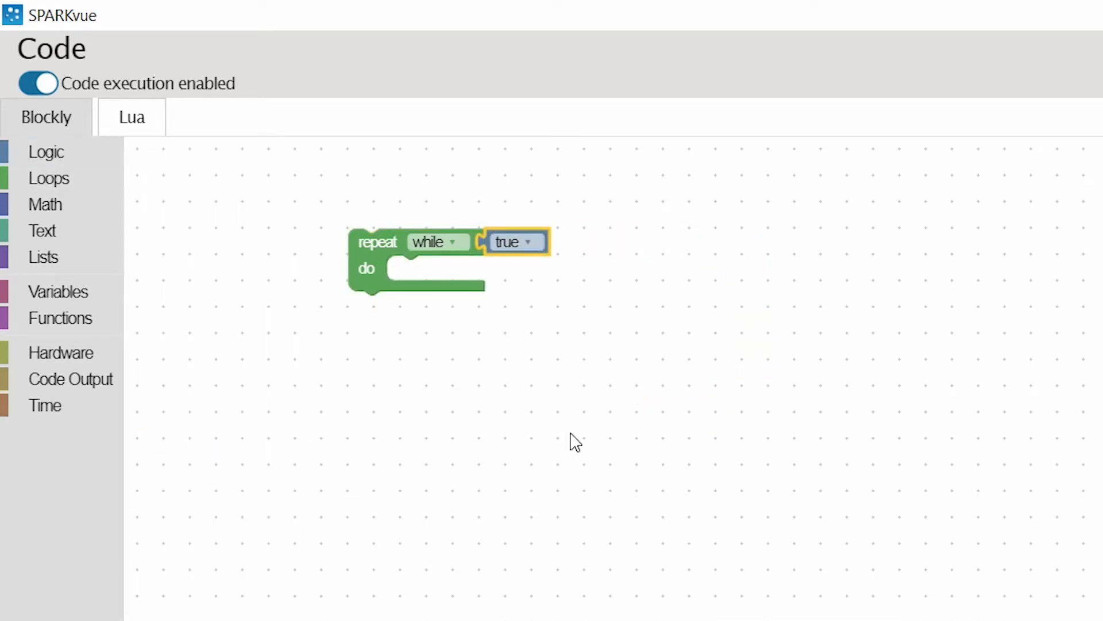
{"action": "mouse_move", "coordinate": [627, 434]}
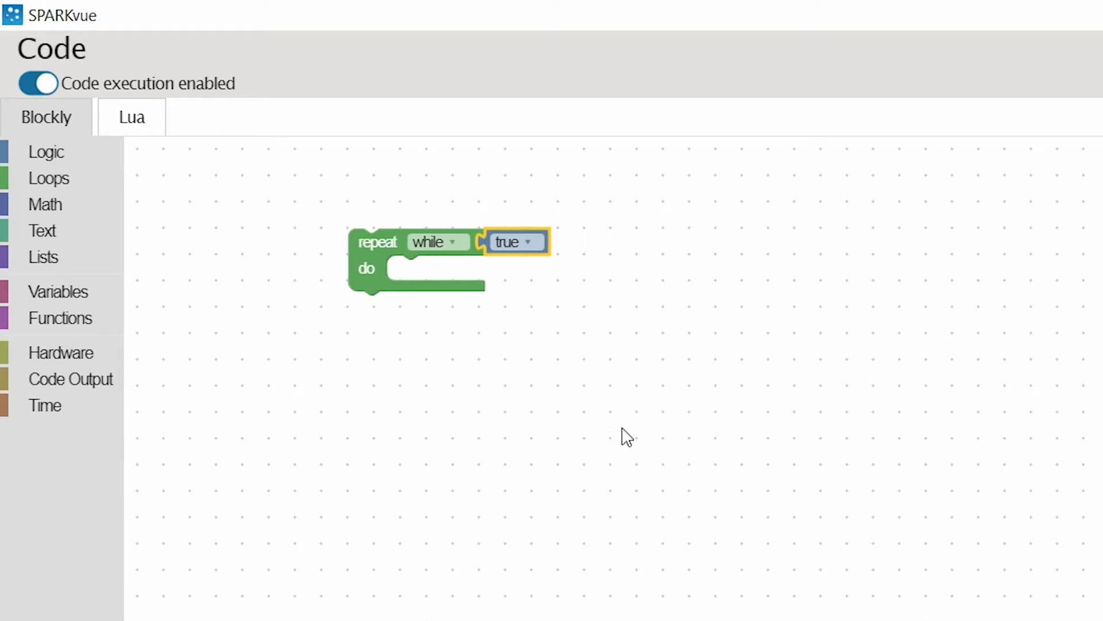
{"action": "left_click", "coordinate": [46, 152]}
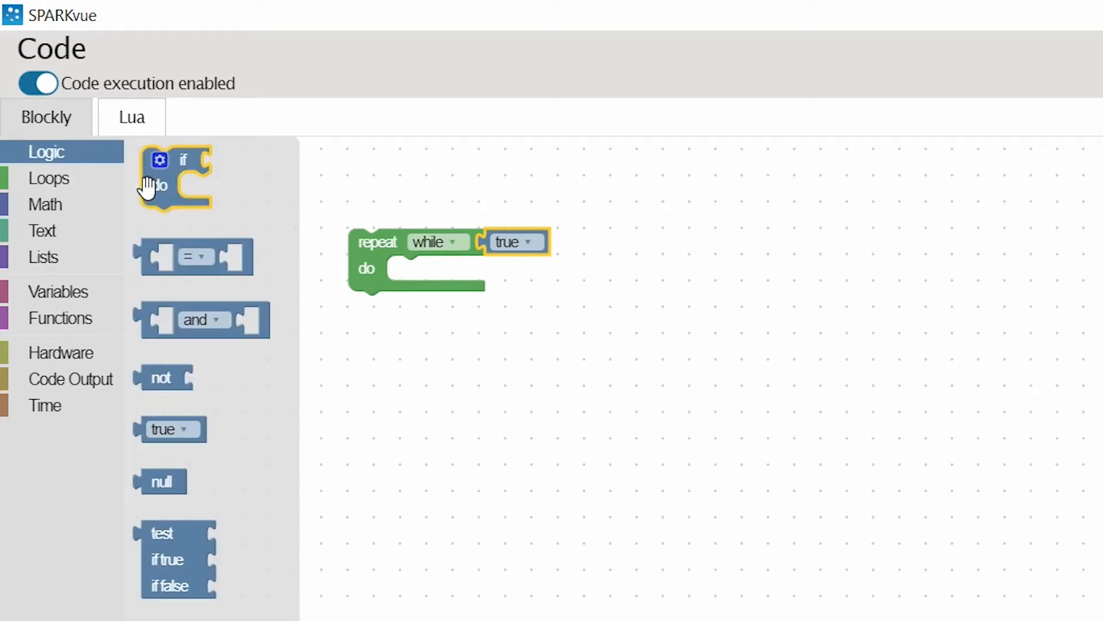
{"action": "right_click", "coordinate": [428, 269]}
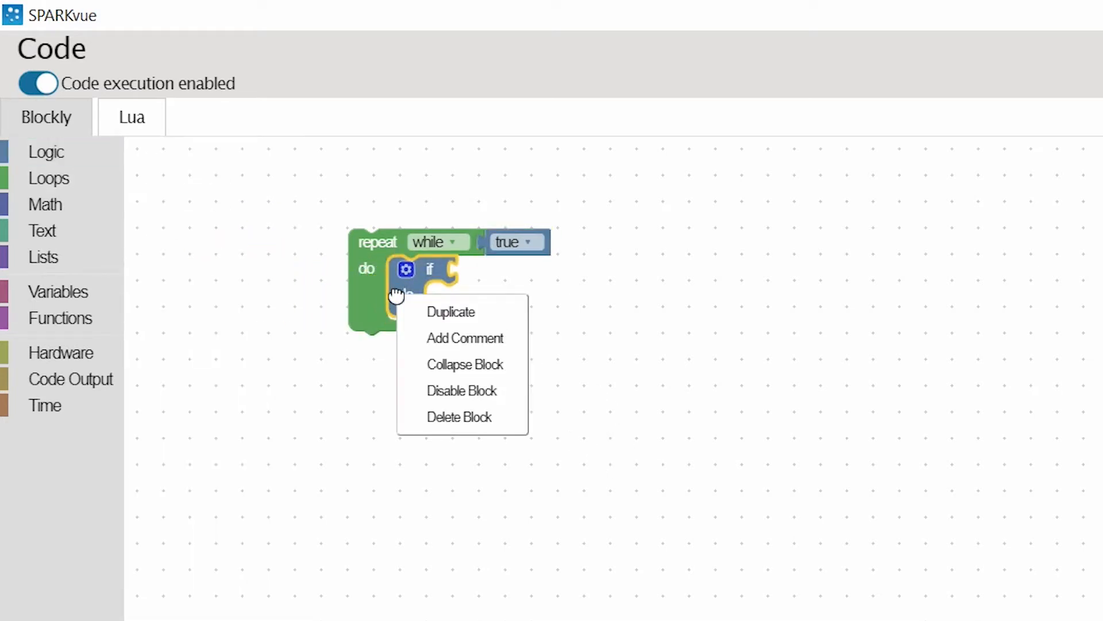
{"action": "left_click", "coordinate": [450, 311]}
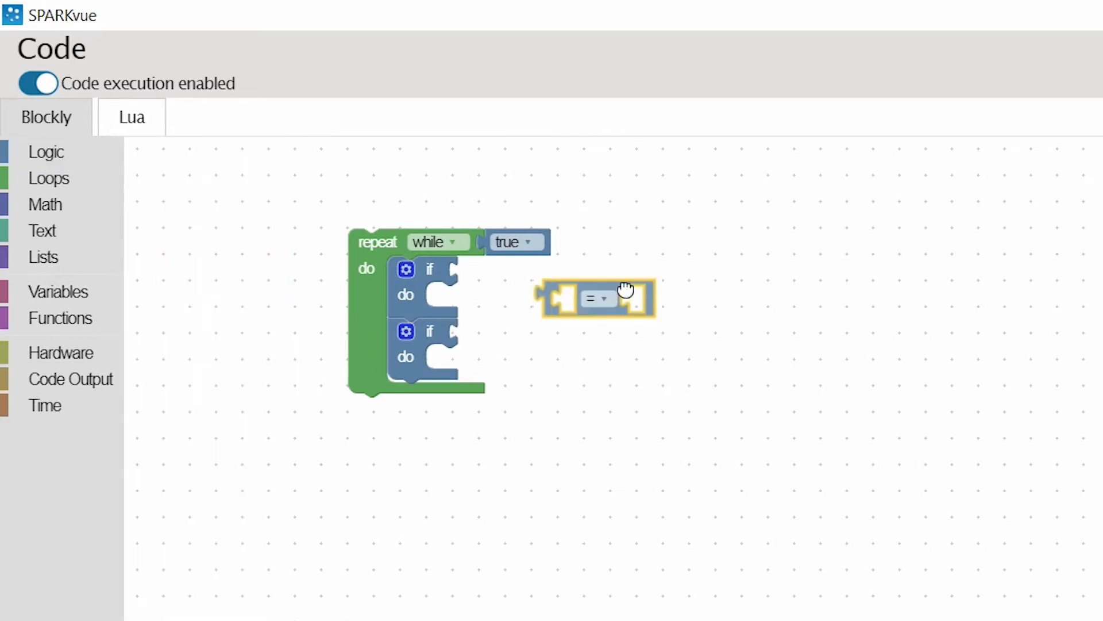
Step: Make the first if test whether Cart Velocity is greater than 0
{"action": "left_click_drag", "start_coordinate": [594, 299], "coordinate": [514, 275]}
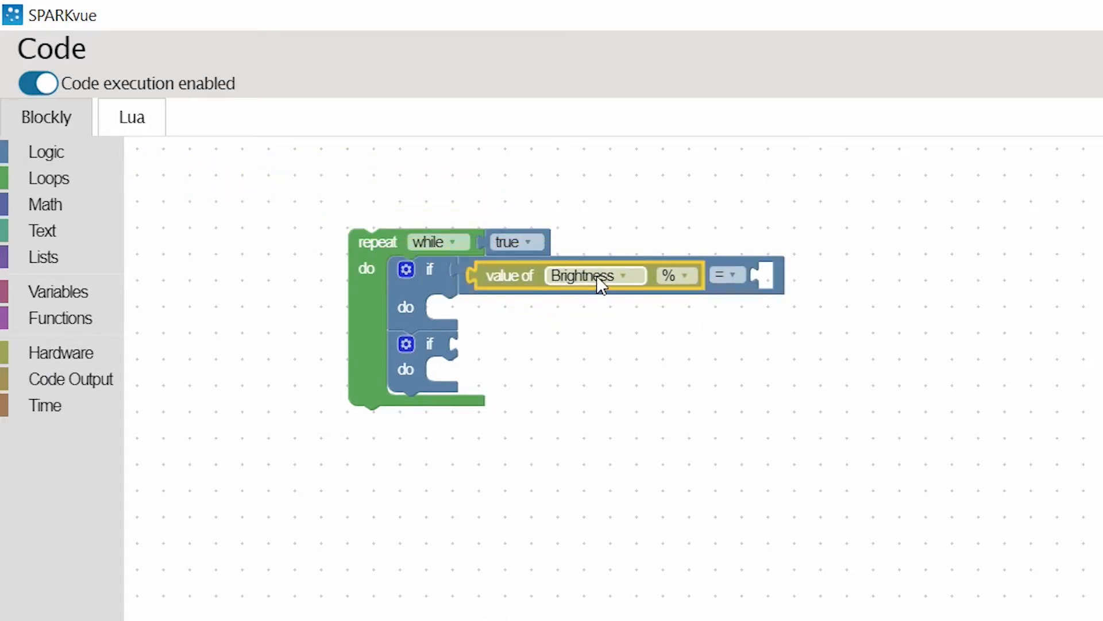
{"action": "left_click", "coordinate": [593, 274]}
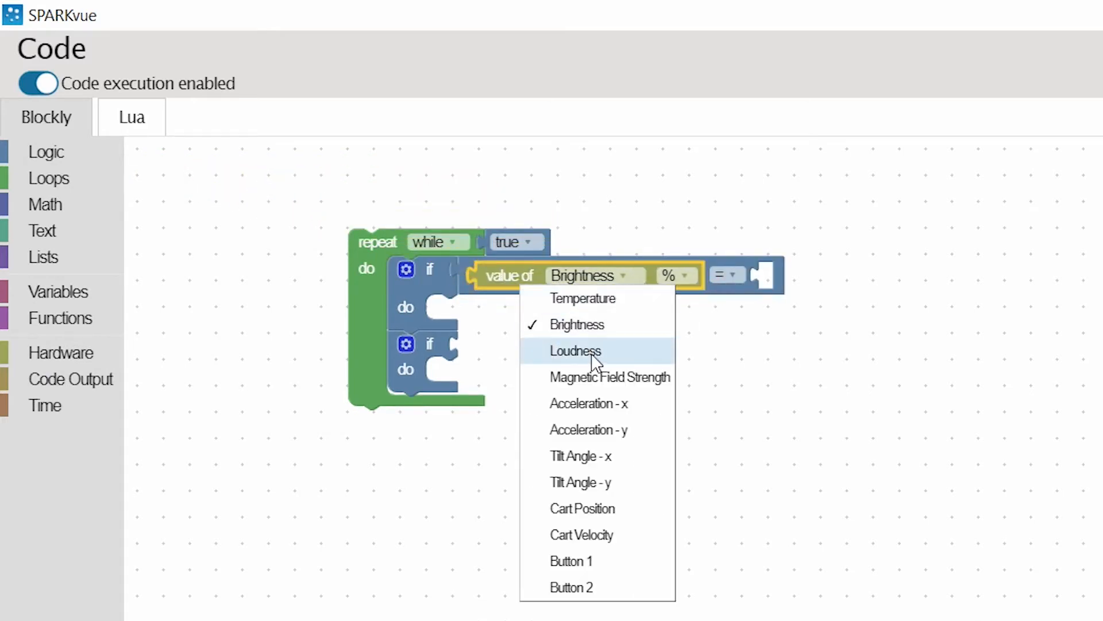
{"action": "left_click", "coordinate": [582, 534]}
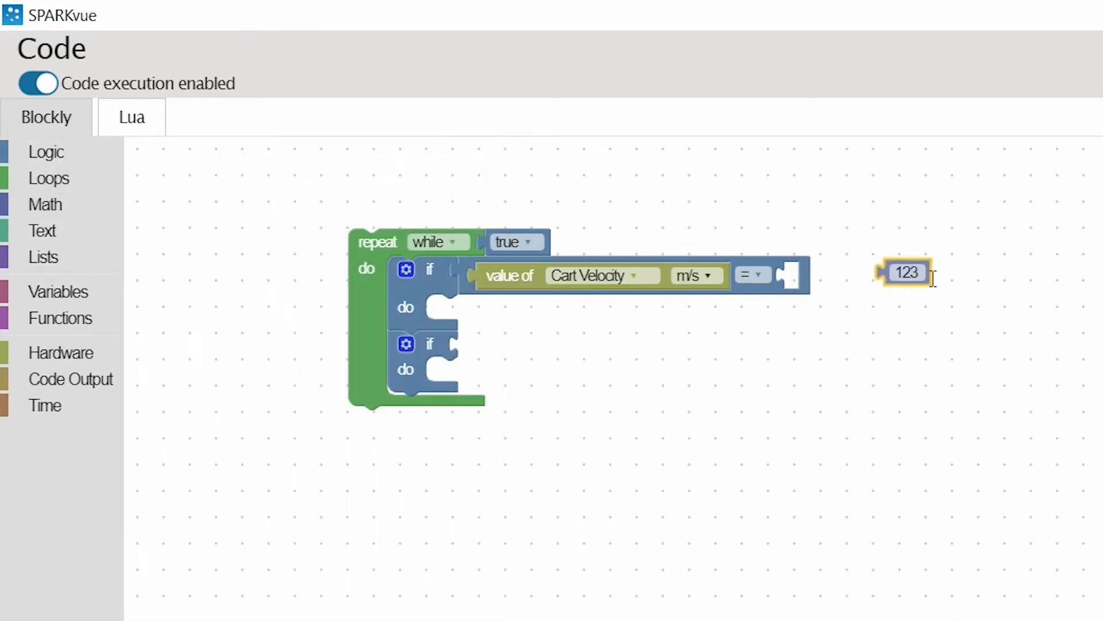
{"action": "left_click", "coordinate": [752, 273]}
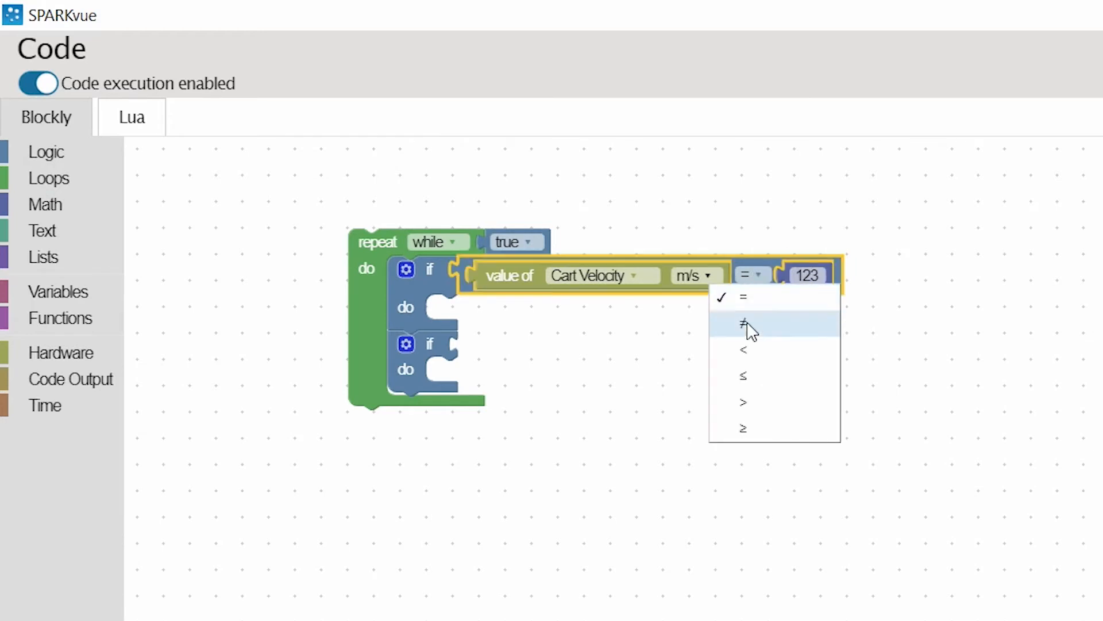
{"action": "left_click", "coordinate": [744, 402]}
{"action": "type", "text": "0"}
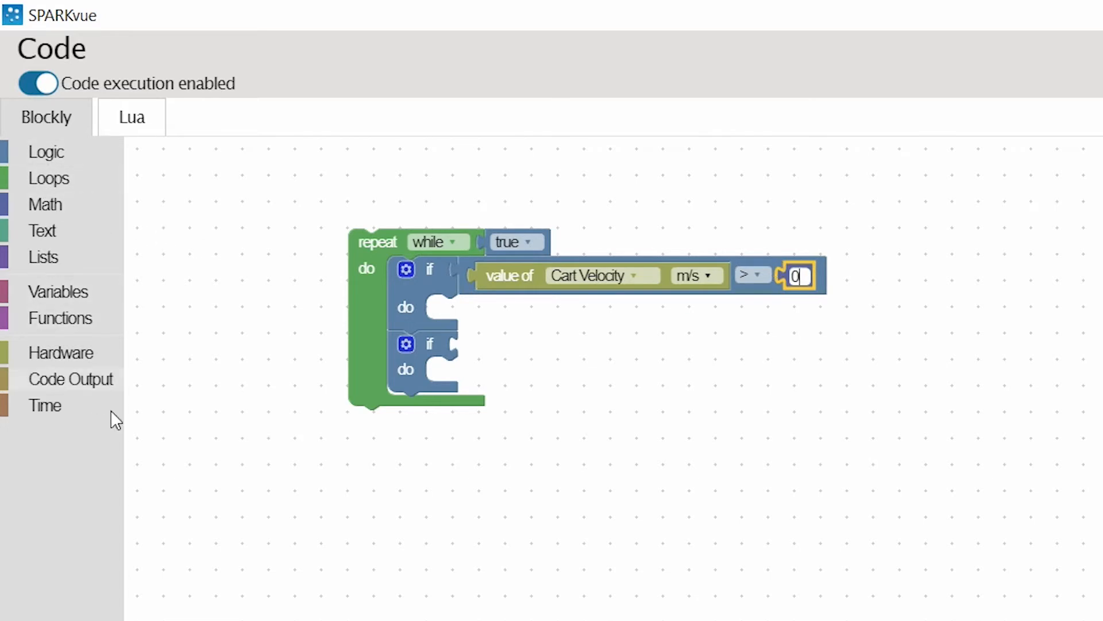
Step: Set the code.Node array LEDs at brightness 5 to an arrow pattern in the first if
{"action": "left_click", "coordinate": [61, 353]}
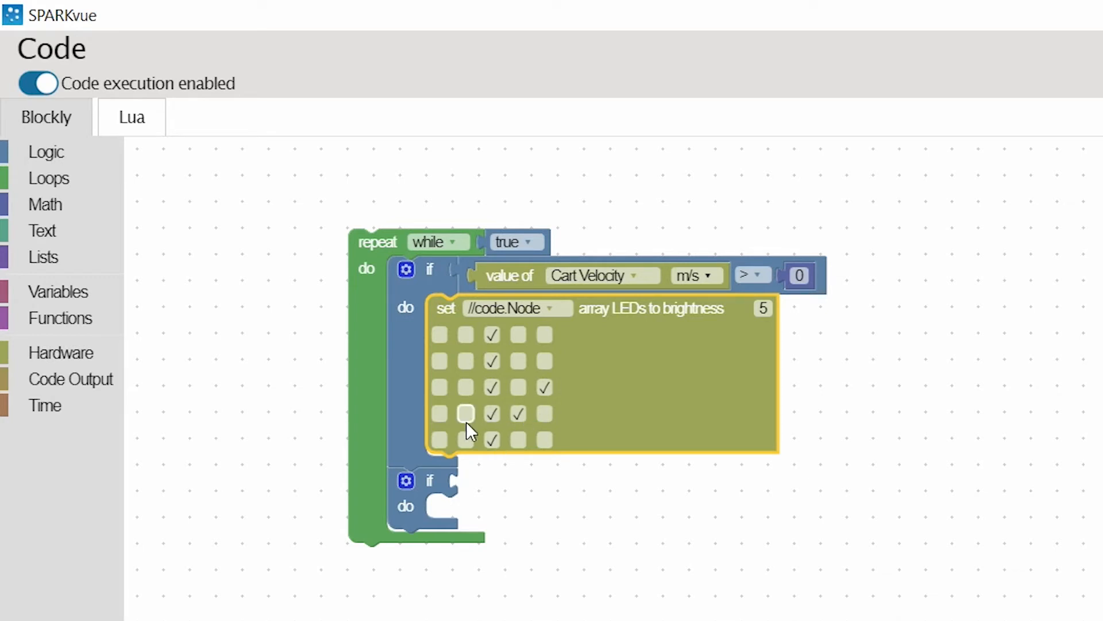
{"action": "left_click", "coordinate": [465, 414]}
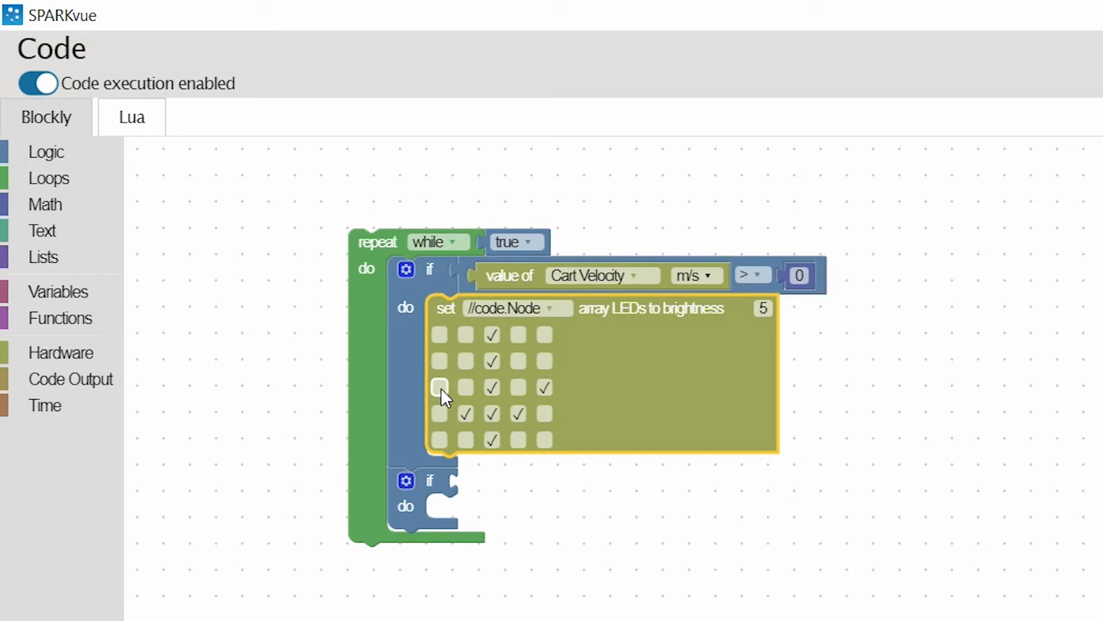
{"action": "left_click", "coordinate": [437, 387]}
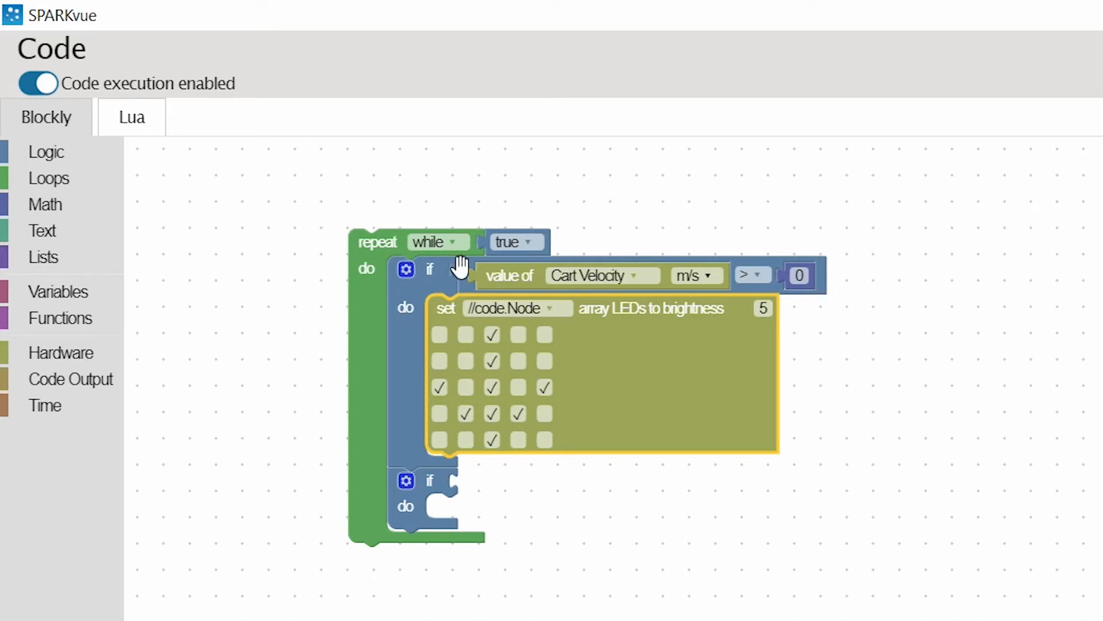
Step: Duplicate the velocity comparison into the second if and make it test less than 0
{"action": "right_click", "coordinate": [493, 275]}
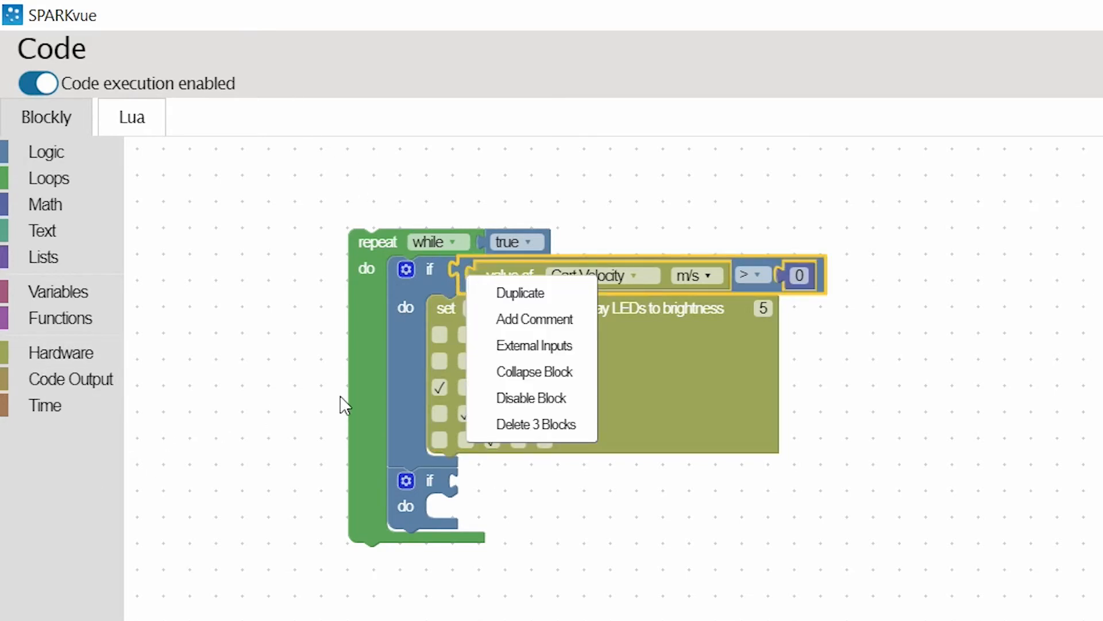
{"action": "mouse_move", "coordinate": [520, 293]}
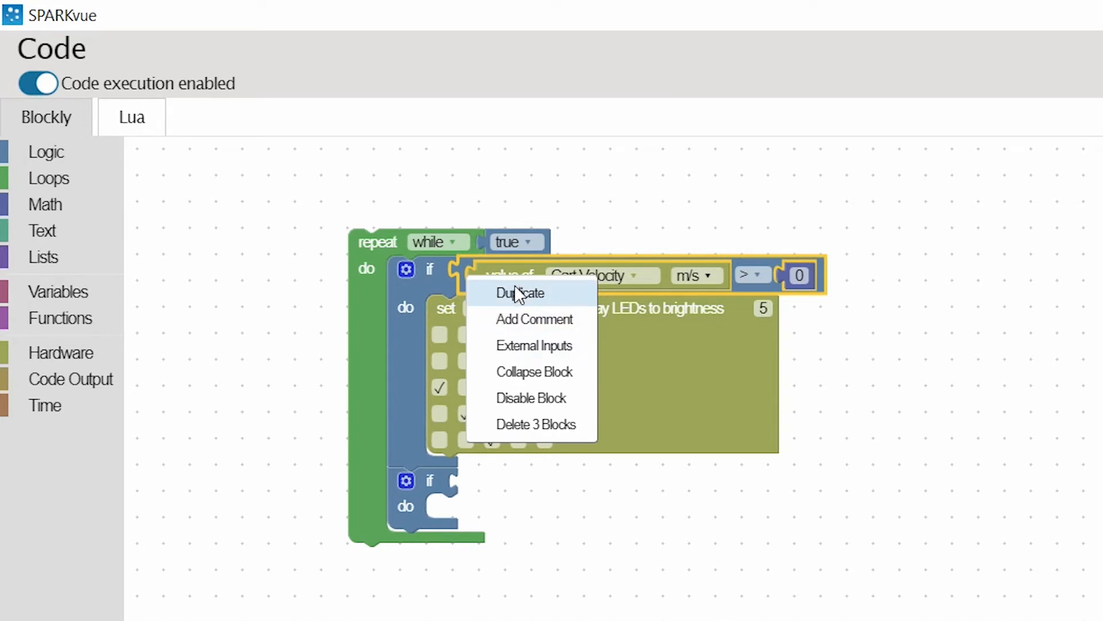
{"action": "left_click", "coordinate": [519, 293]}
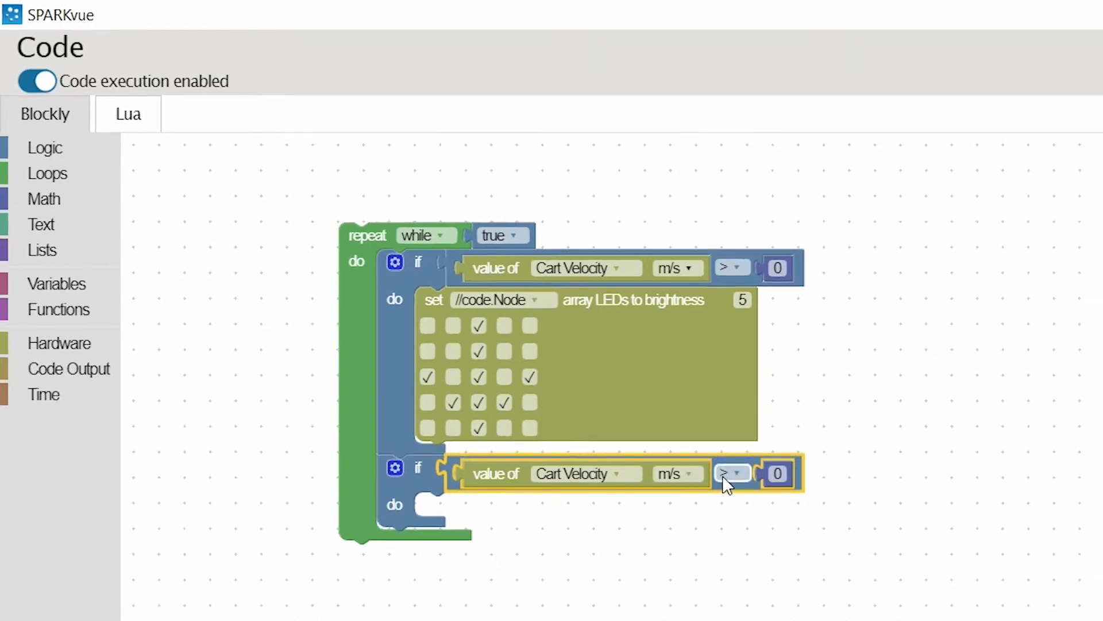
{"action": "left_click", "coordinate": [732, 472]}
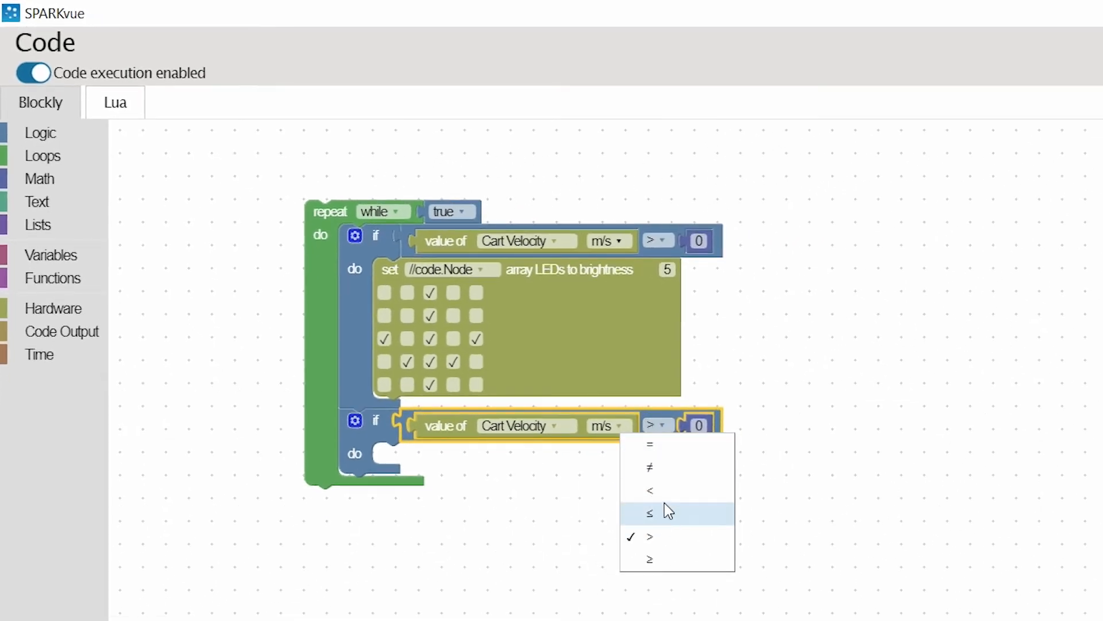
{"action": "left_click", "coordinate": [649, 489]}
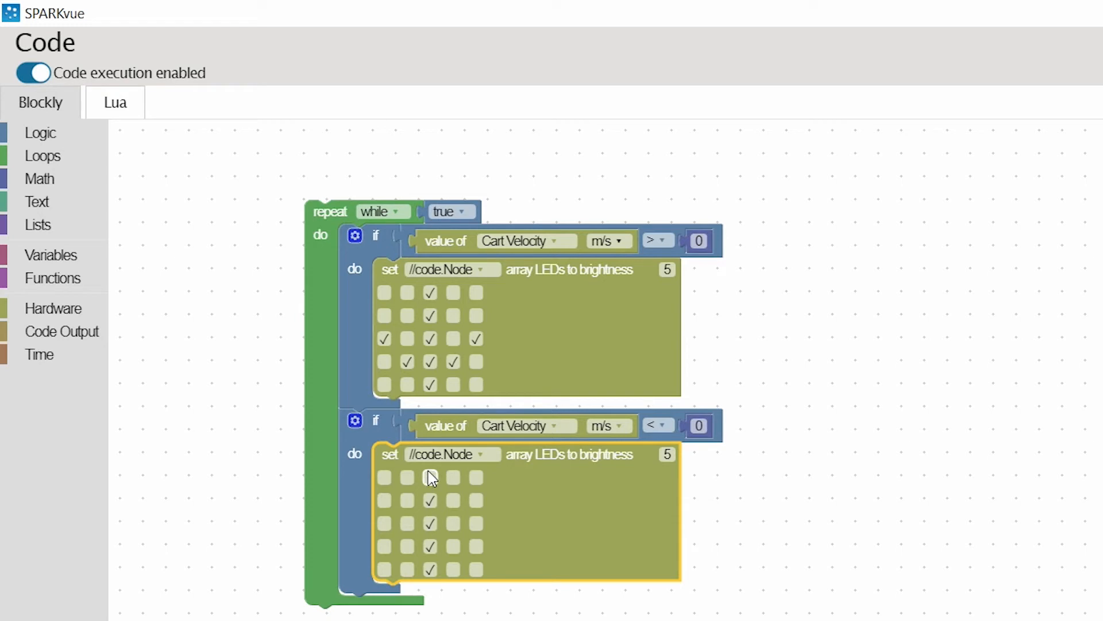
Step: Tick the reversed-arrow LED pattern for the second if's LED array block
{"action": "left_click", "coordinate": [407, 500]}
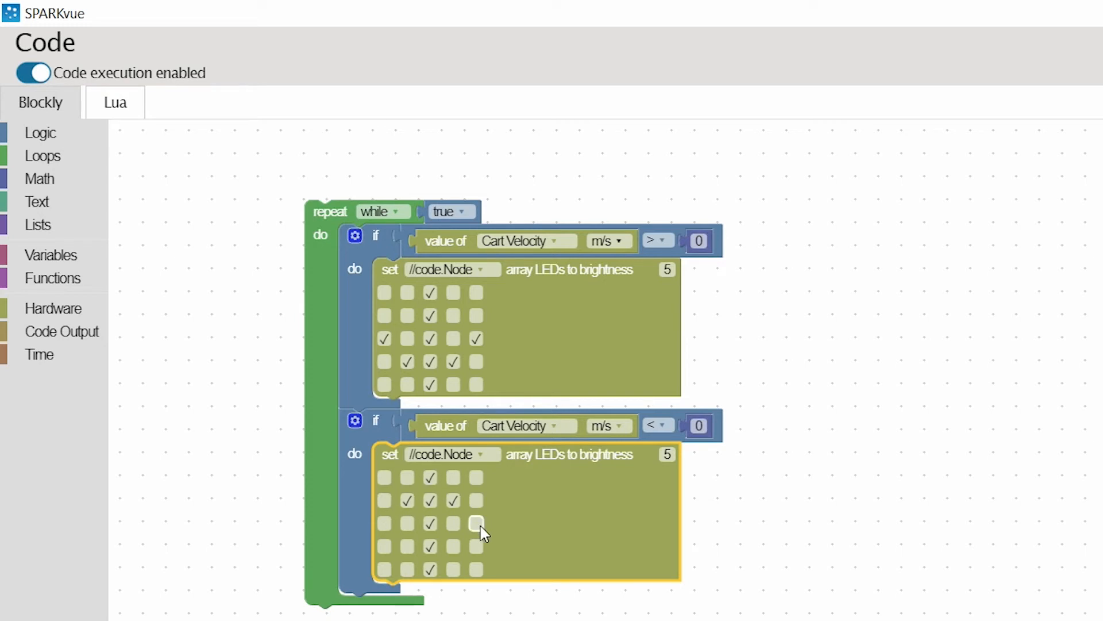
{"action": "left_click", "coordinate": [476, 524]}
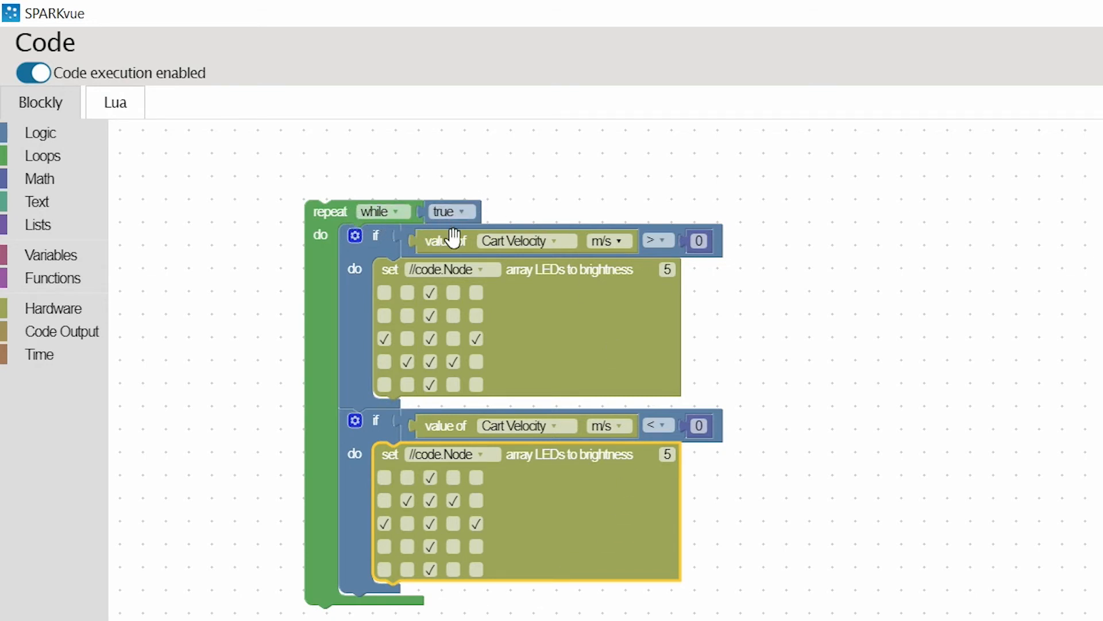
{"action": "mouse_move", "coordinate": [601, 325]}
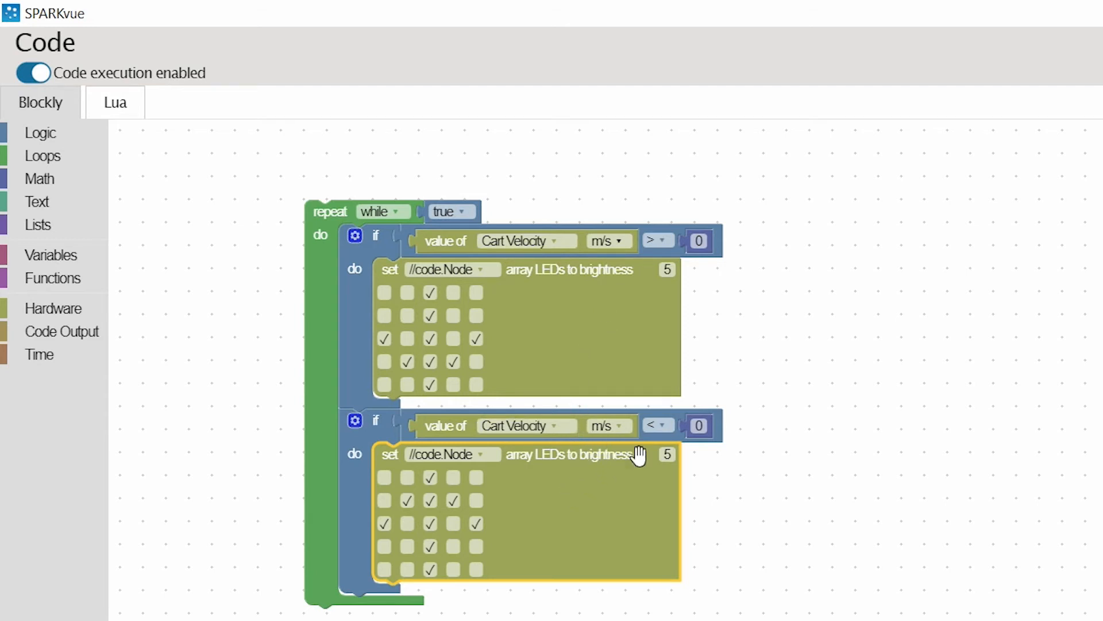
{"action": "mouse_move", "coordinate": [456, 551]}
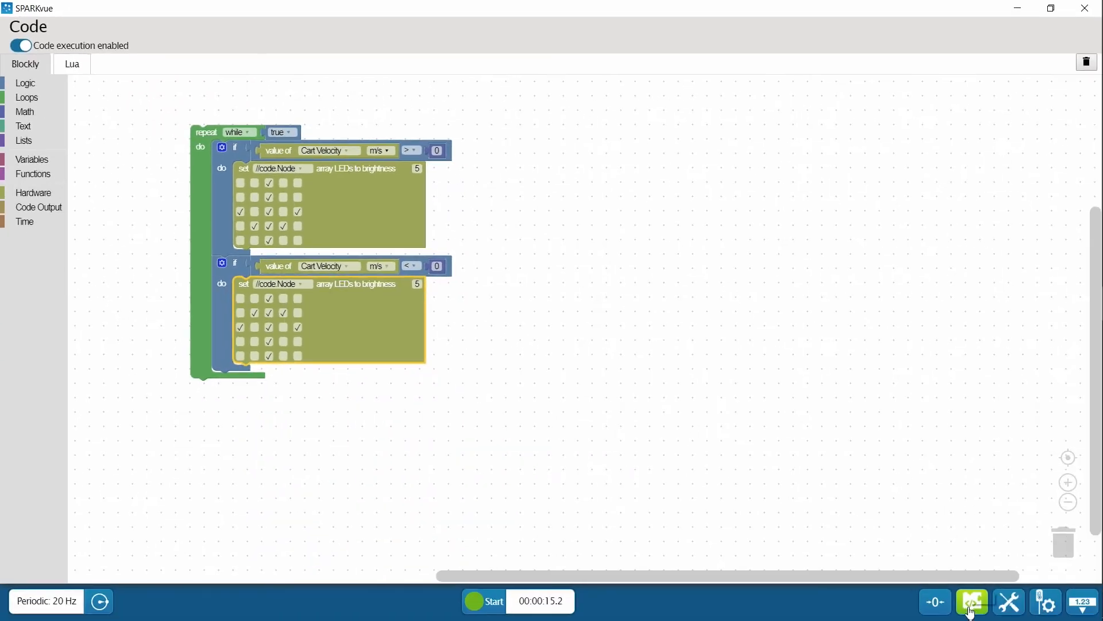
Step: Switch back to the cart velocity graph and start a new data run
{"action": "left_click", "coordinate": [972, 601]}
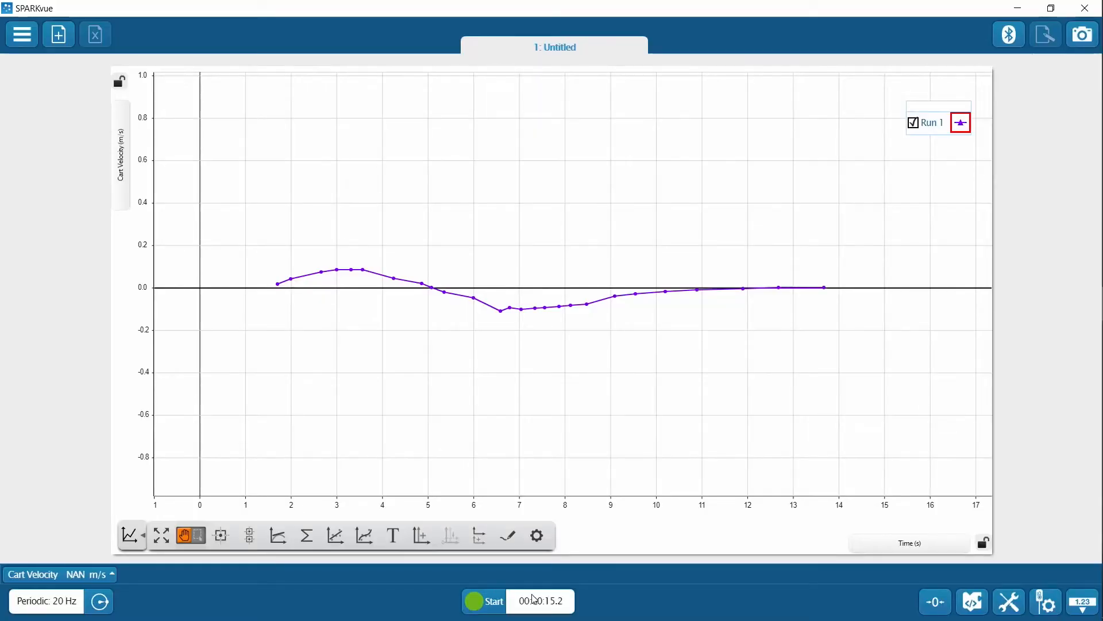
{"action": "left_click", "coordinate": [484, 600]}
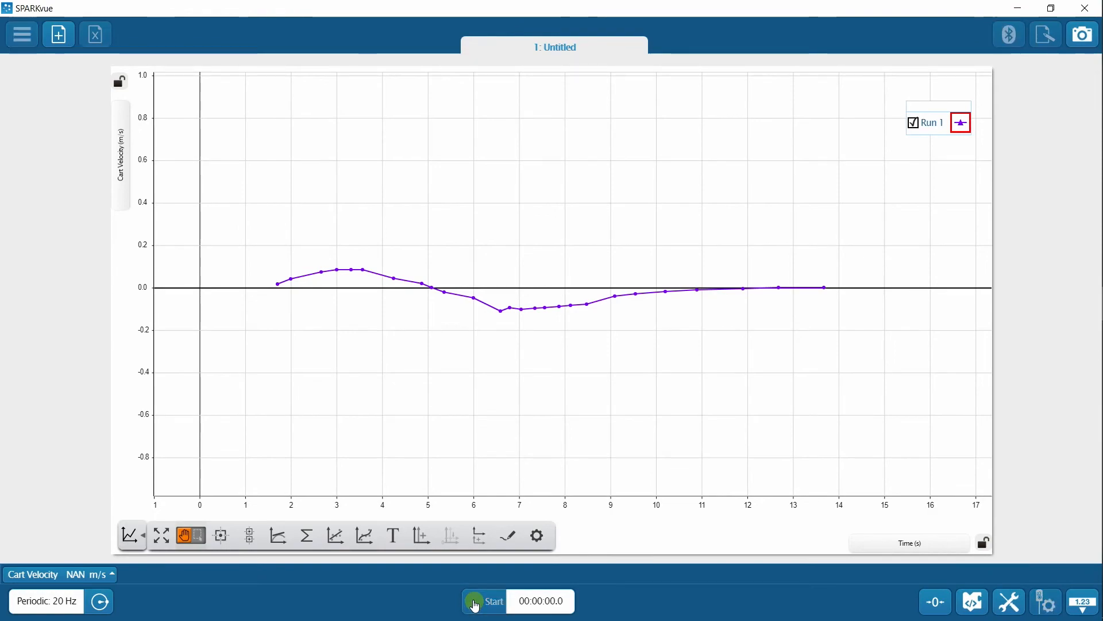